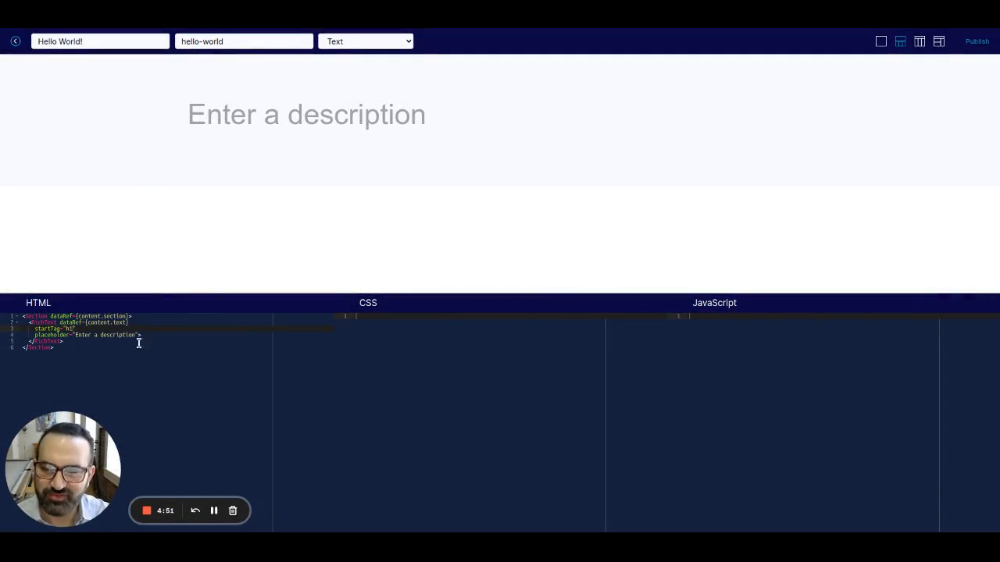
{"action": "mouse_move", "coordinate": [1, 104]}
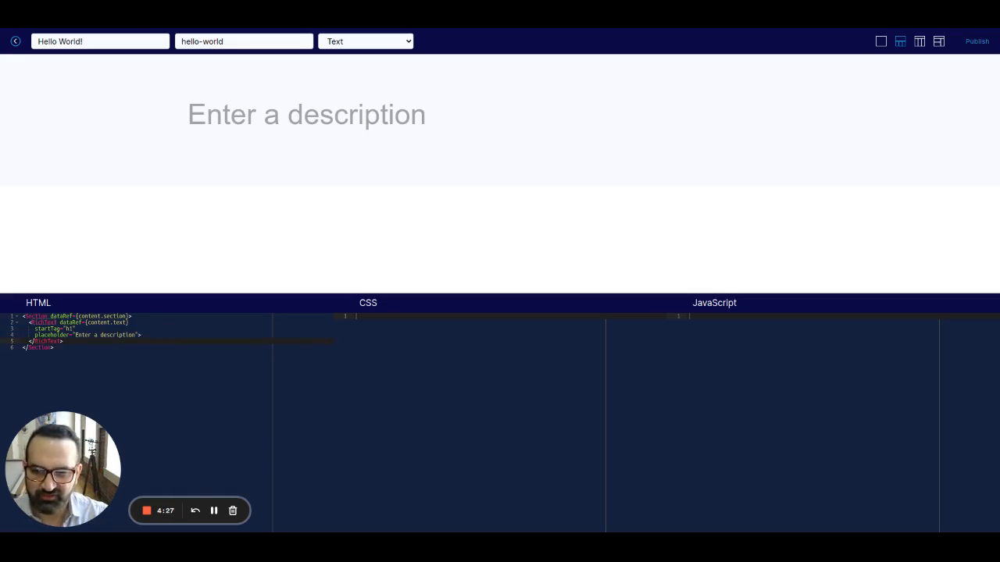
- Close RichText with /> and begin a <Media /> tag on the next line
{"action": "type", "text": "/>"}
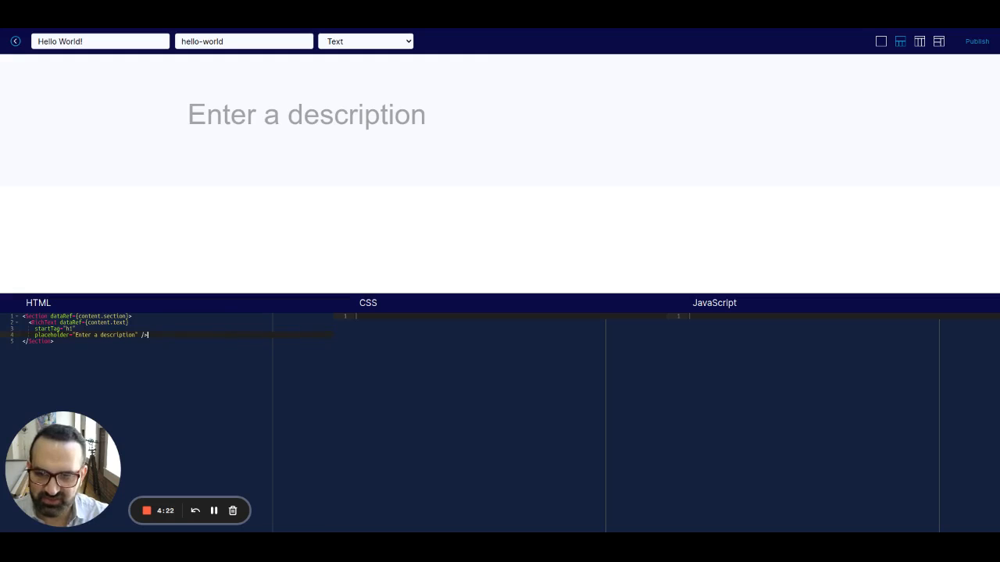
{"action": "key", "text": "Enter"}
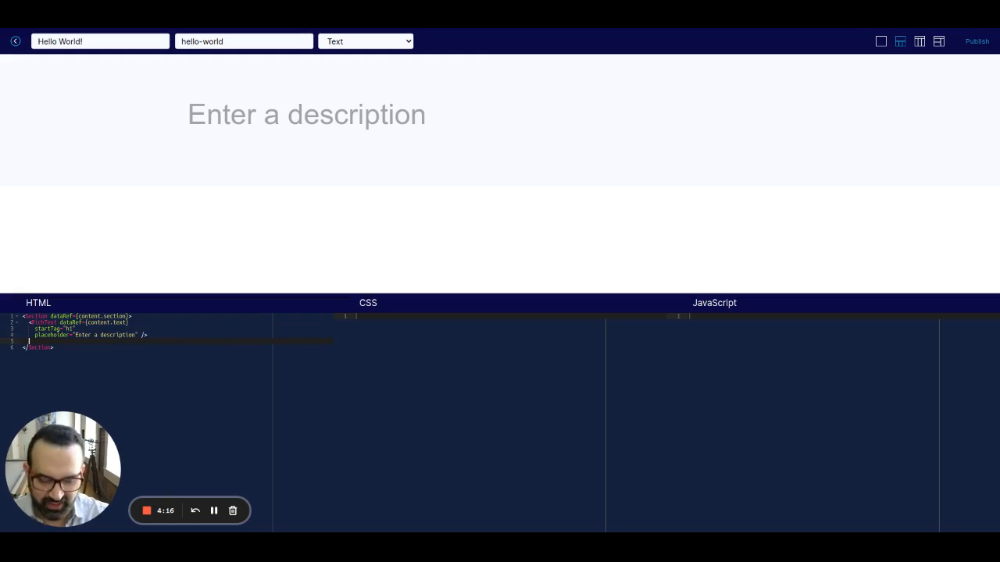
{"action": "type", "text": "<Media />"}
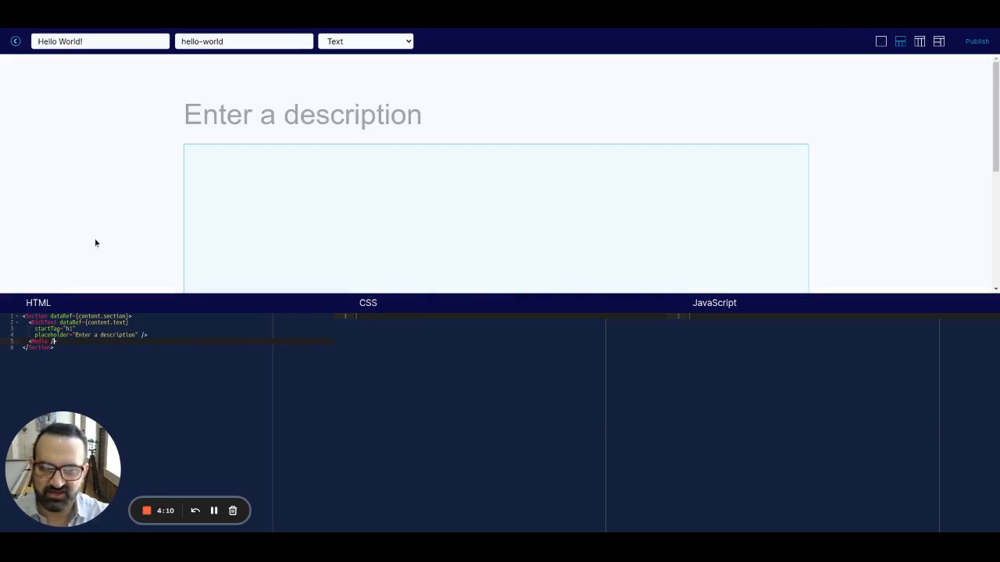
{"action": "mouse_move", "coordinate": [482, 184]}
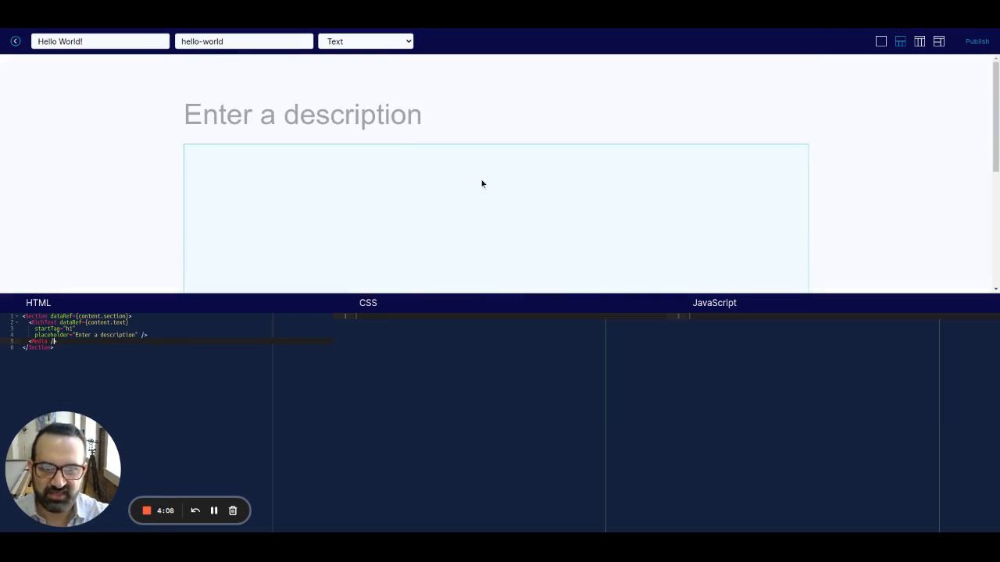
{"action": "mouse_move", "coordinate": [161, 280]}
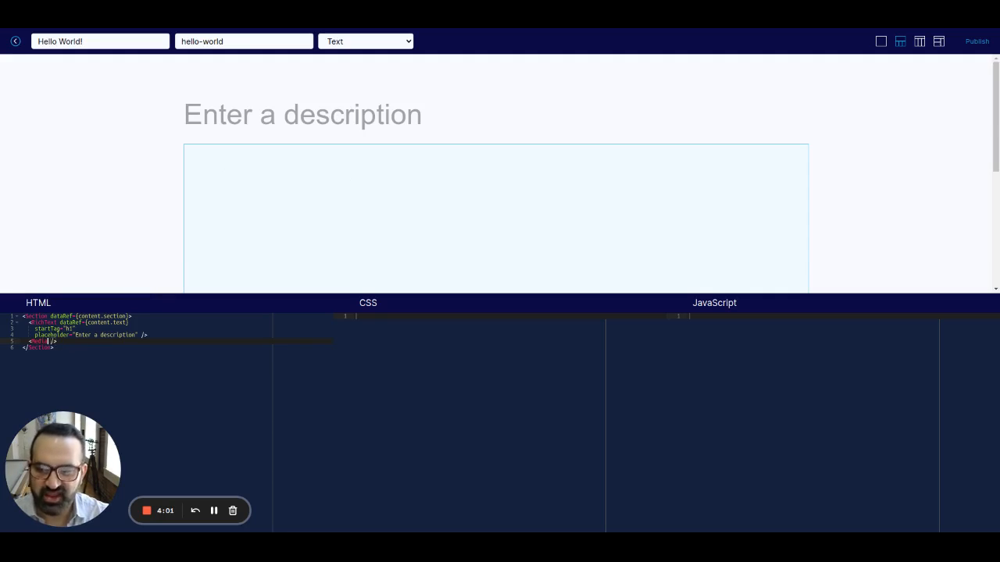
- Add dataRef={content.media} to the Media tag and start a category attribute
{"action": "type", "text": "dataRef={"}
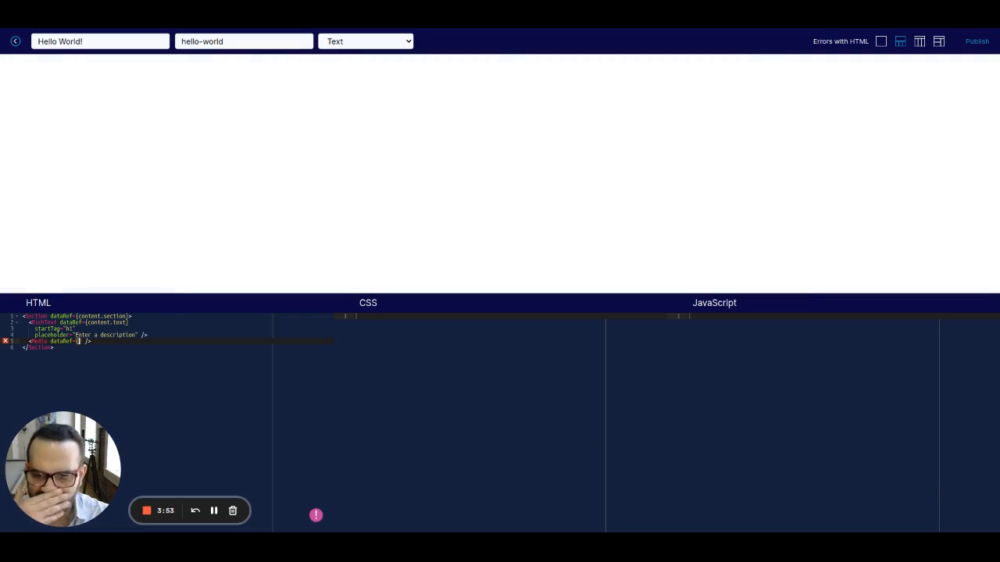
{"action": "type", "text": "content.media"}
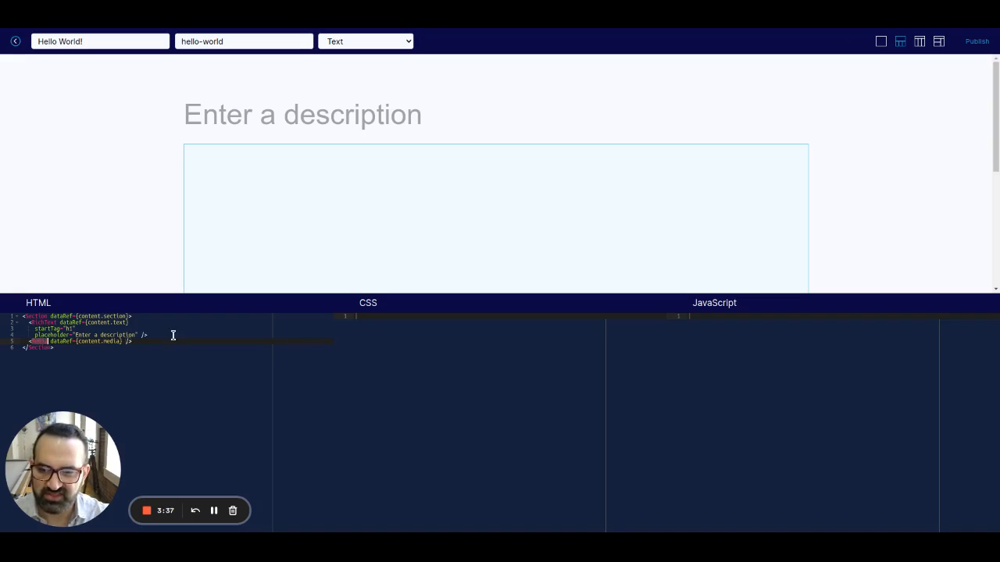
{"action": "mouse_move", "coordinate": [76, 351]}
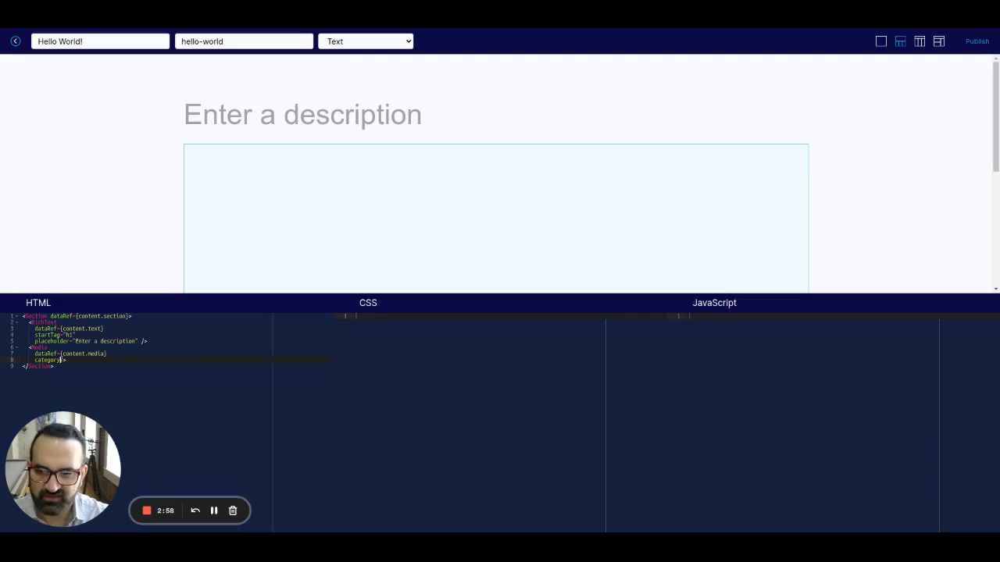
- Set the Media tag's category attribute to "image"
{"action": "type", "text": "image\""}
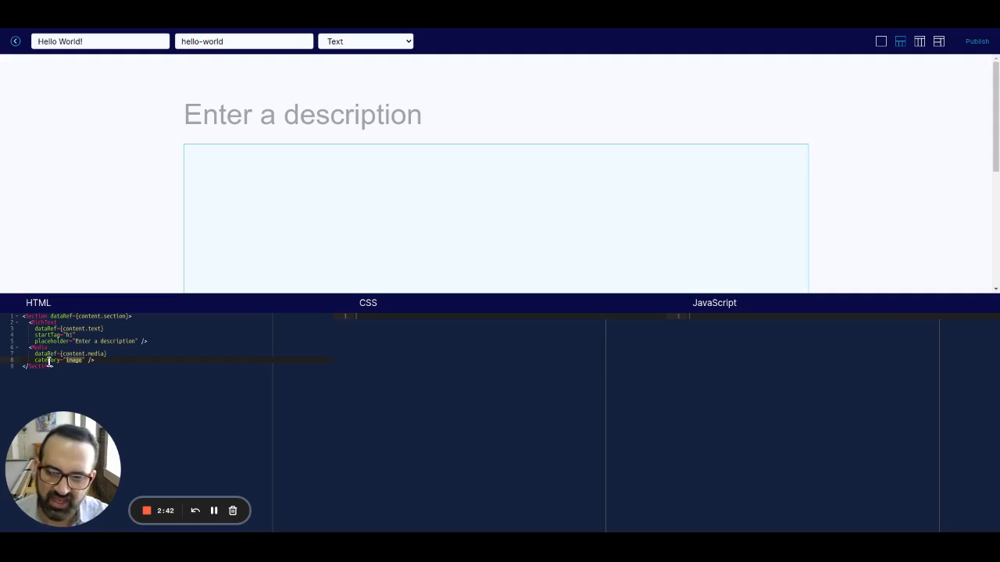
{"action": "mouse_move", "coordinate": [332, 227]}
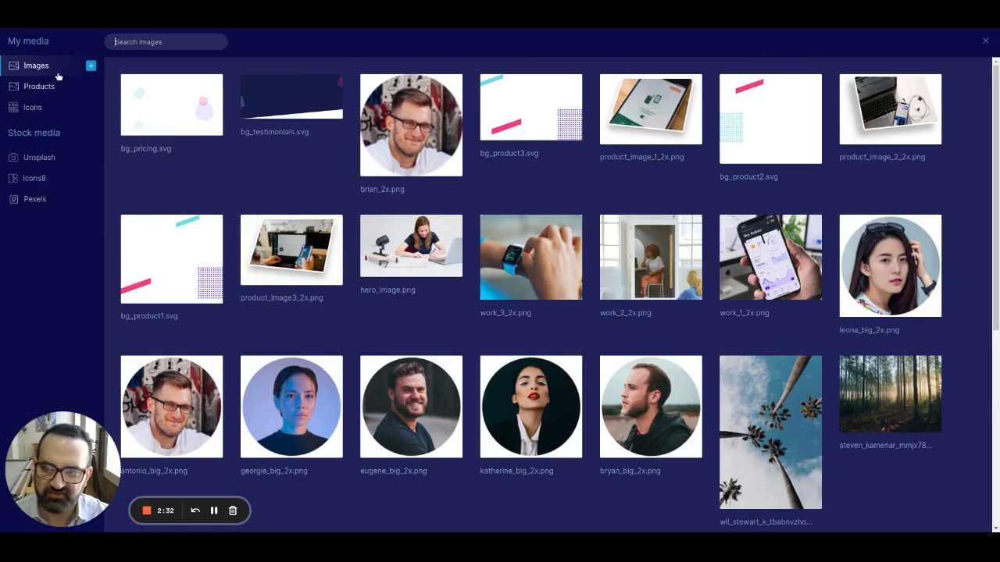
- Browse the Images and Icons collections in My media, then close the library
{"action": "scroll", "scroll_direction": "down", "scroll_amount": 3}
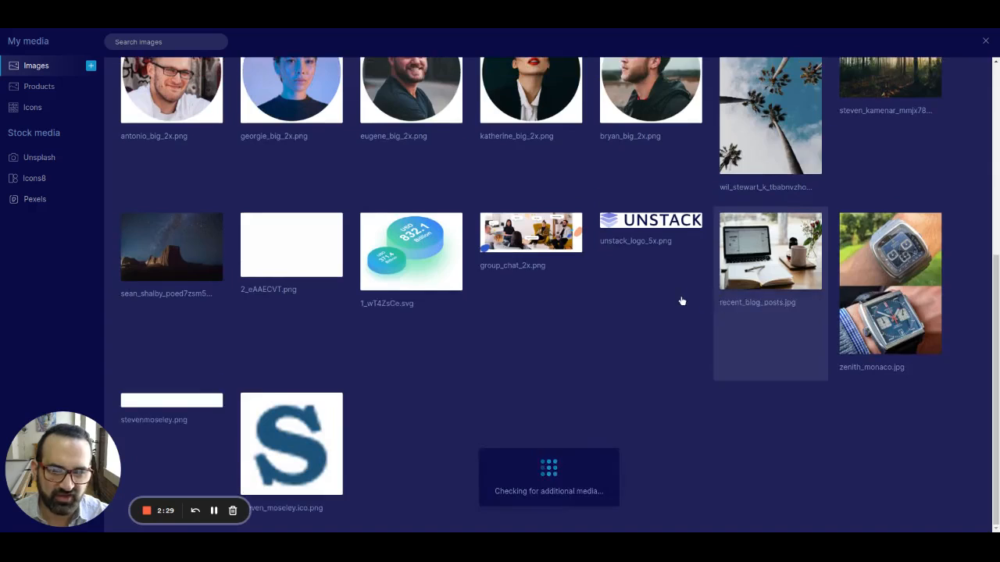
{"action": "scroll", "scroll_direction": "up", "scroll_amount": 3}
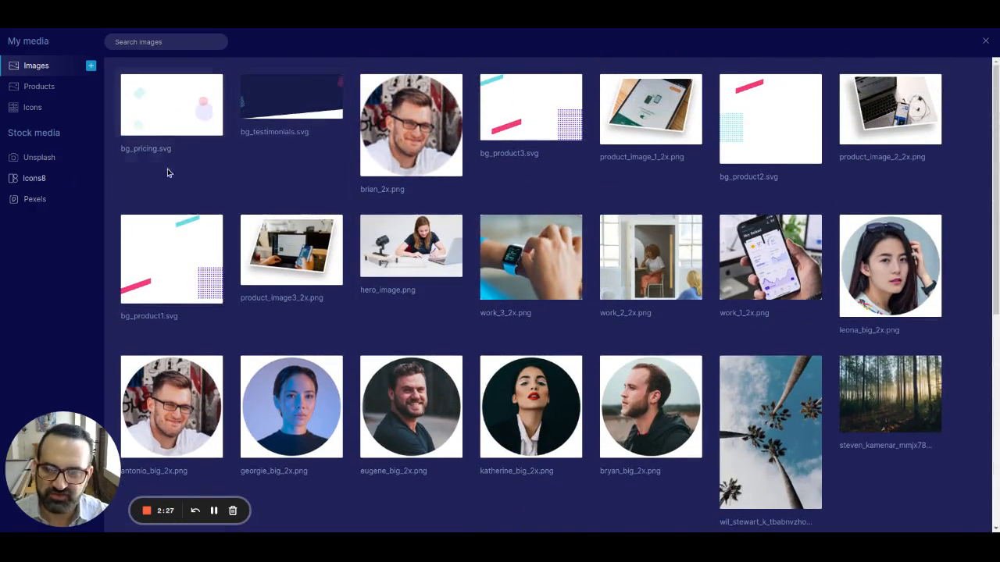
{"action": "left_click", "coordinate": [32, 107]}
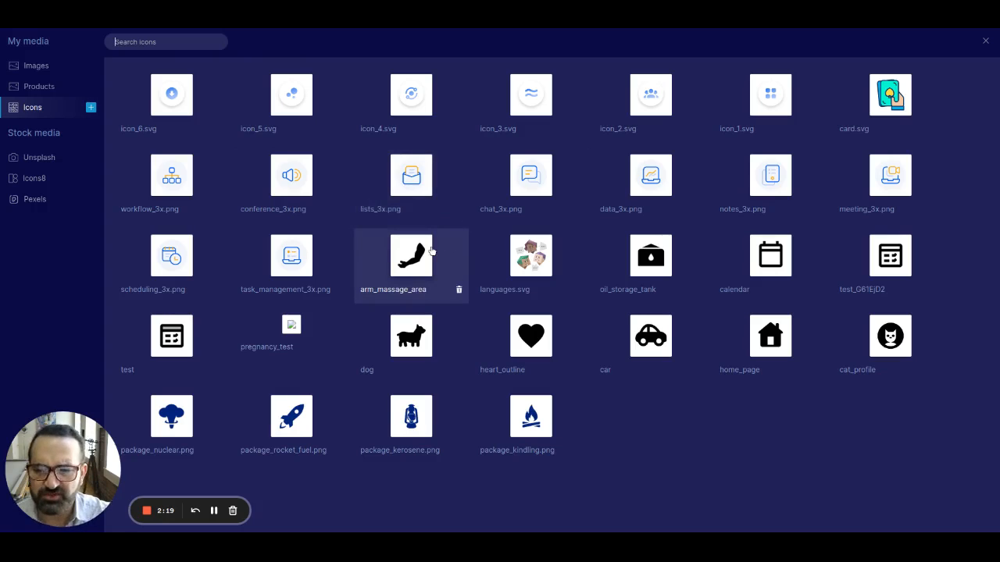
{"action": "mouse_move", "coordinate": [503, 149]}
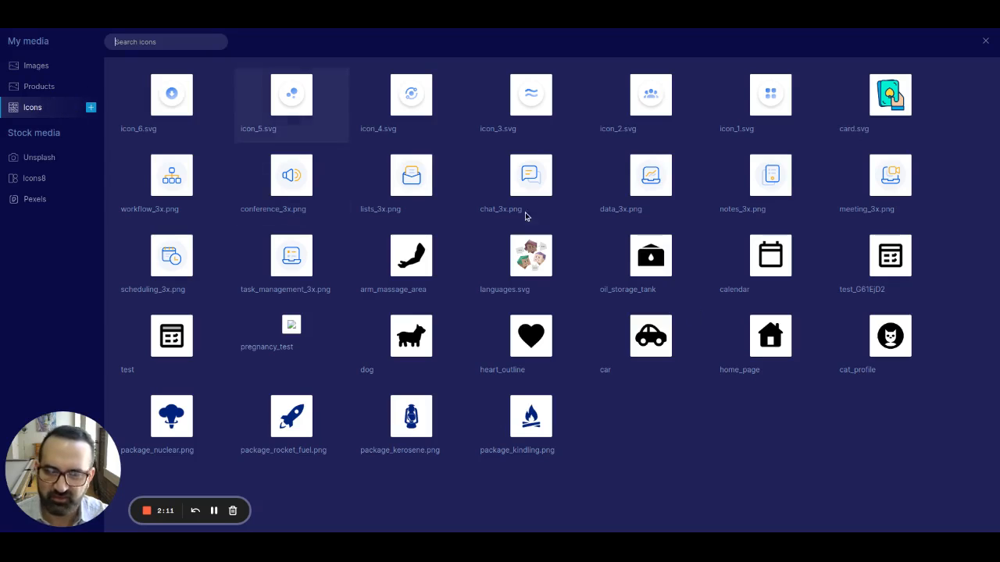
{"action": "mouse_move", "coordinate": [995, 104]}
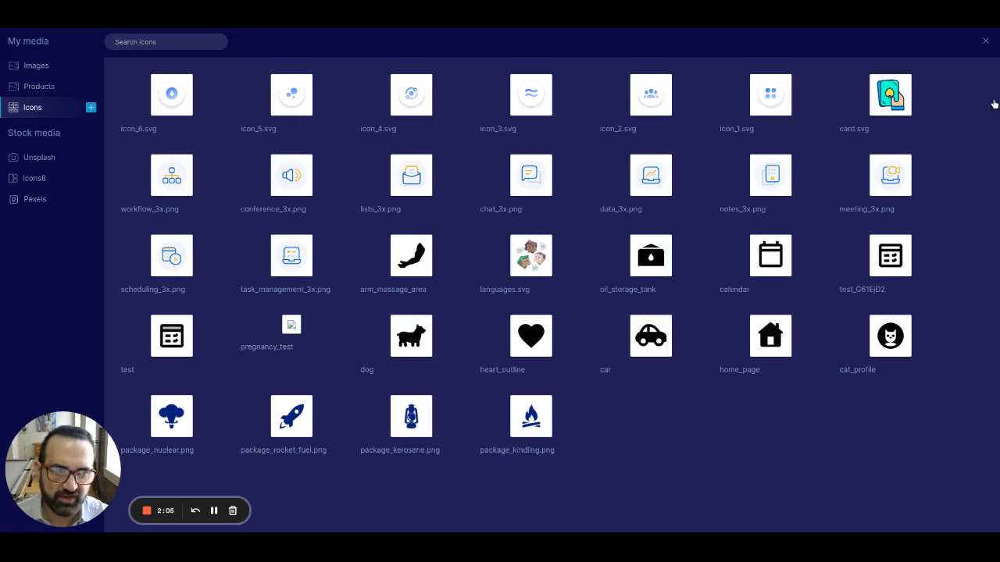
{"action": "left_click", "coordinate": [984, 40]}
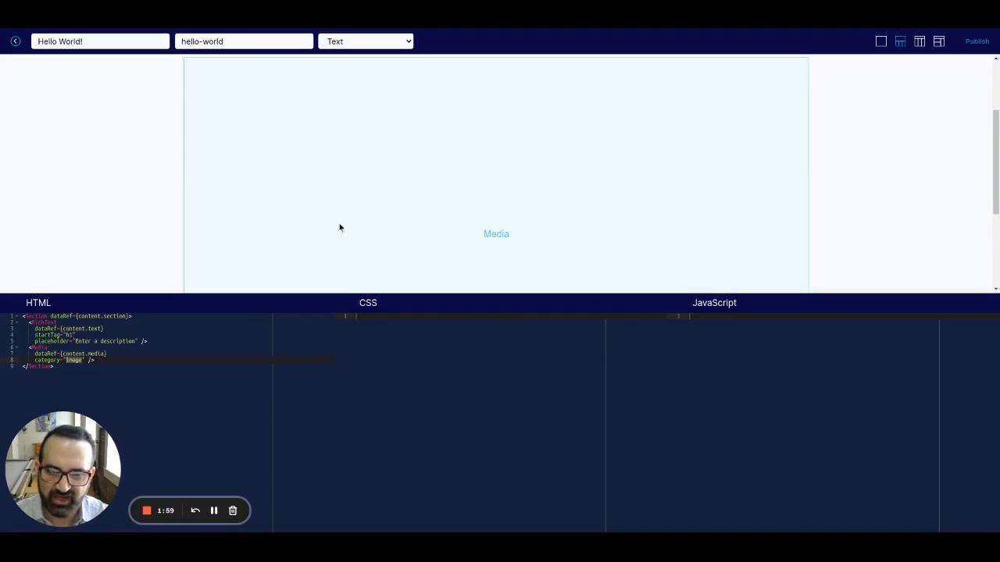
{"action": "mouse_move", "coordinate": [143, 153]}
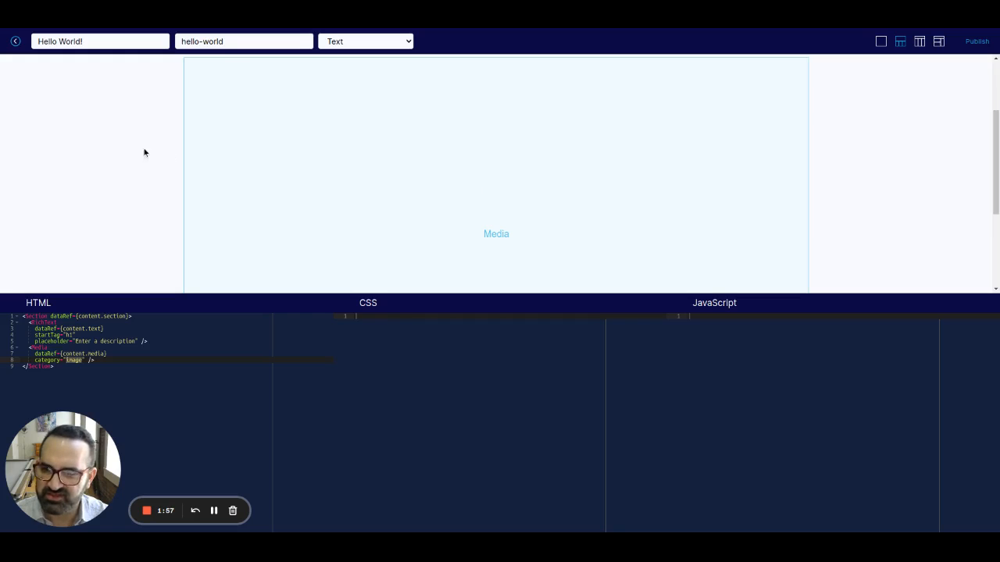
{"action": "mouse_move", "coordinate": [532, 239]}
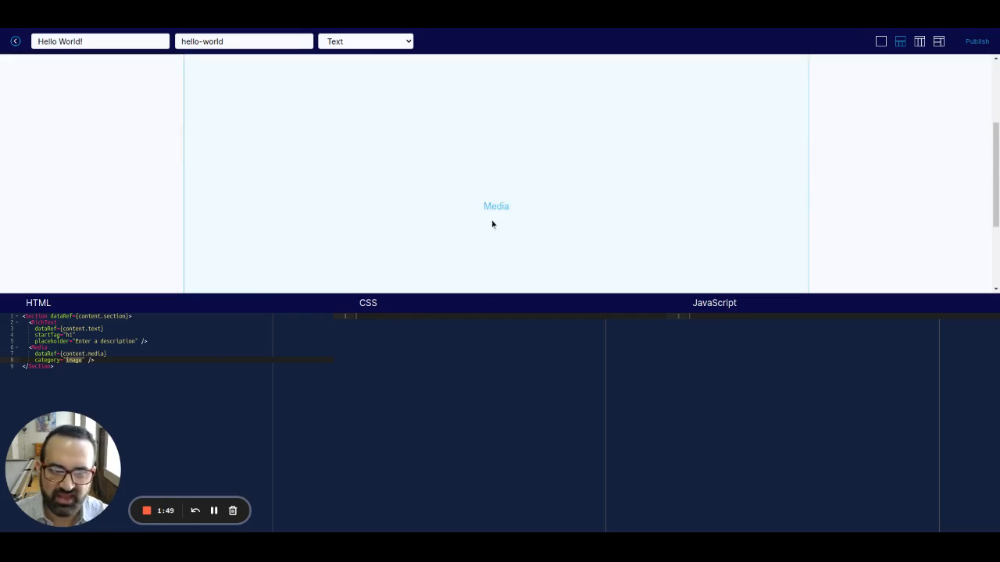
- Scroll the preview up to the heading and enter sample text 'awgweg'
{"action": "scroll", "scroll_direction": "up", "scroll_amount": 3}
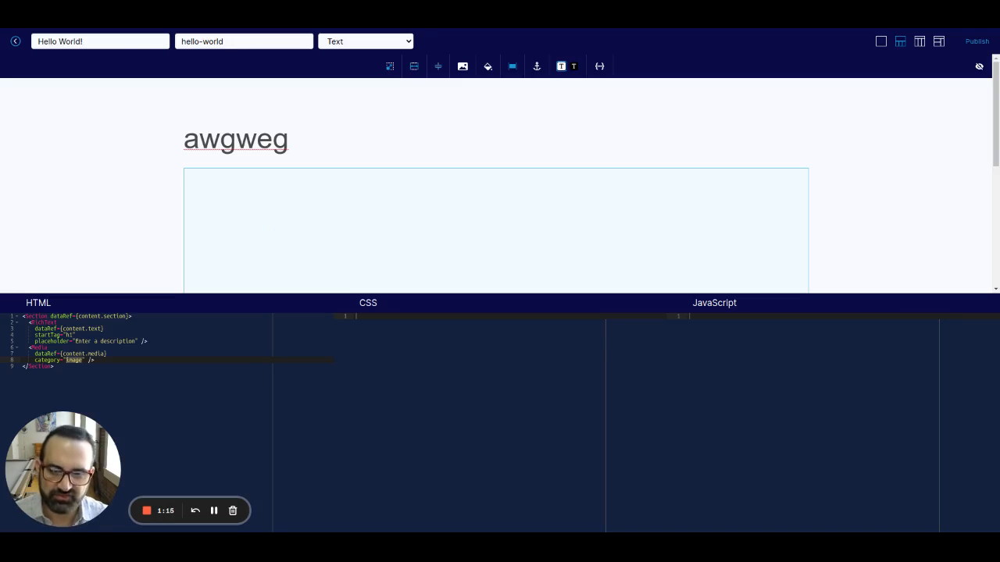
{"action": "left_click", "coordinate": [287, 139]}
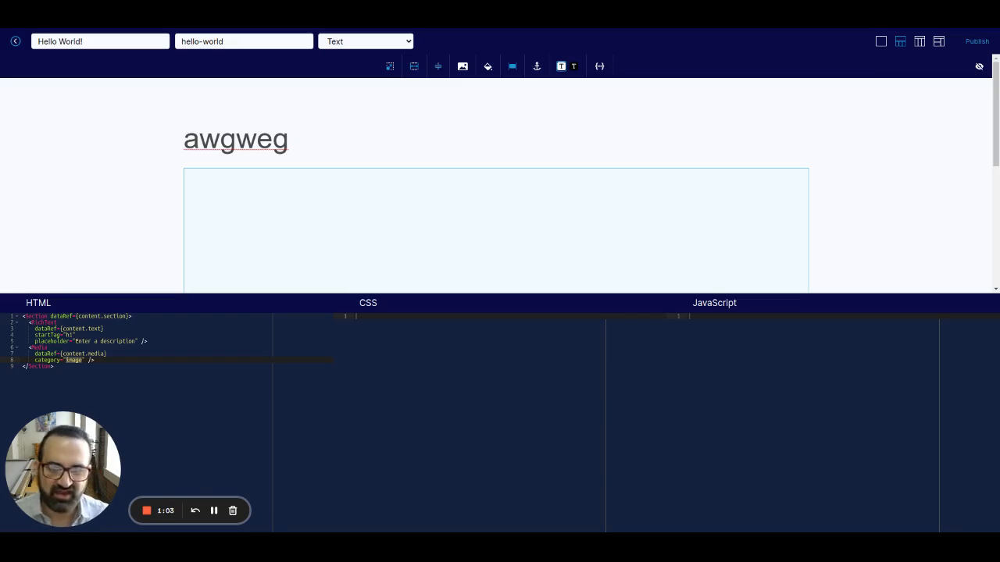
{"action": "left_click", "coordinate": [287, 139]}
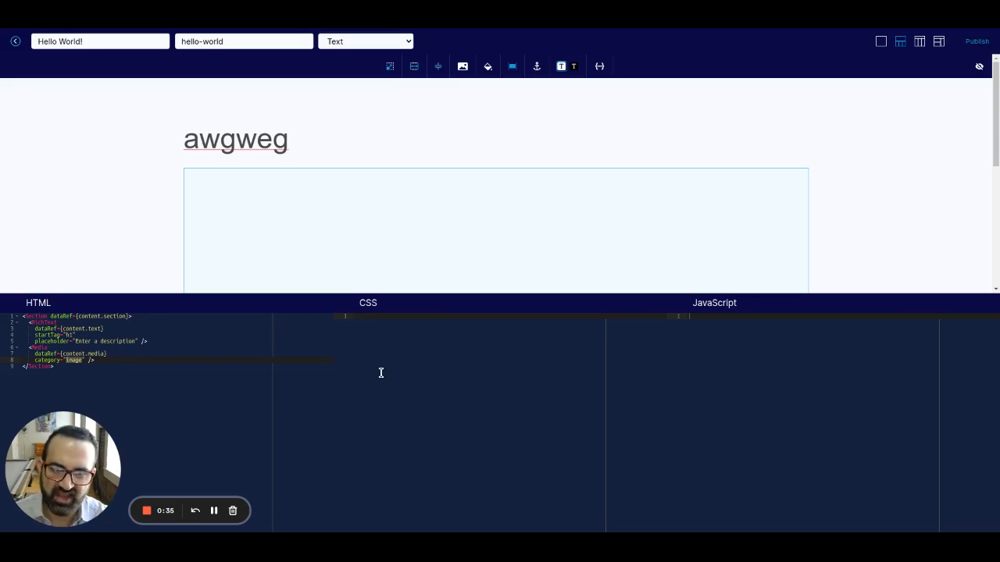
{"action": "mouse_move", "coordinate": [233, 510]}
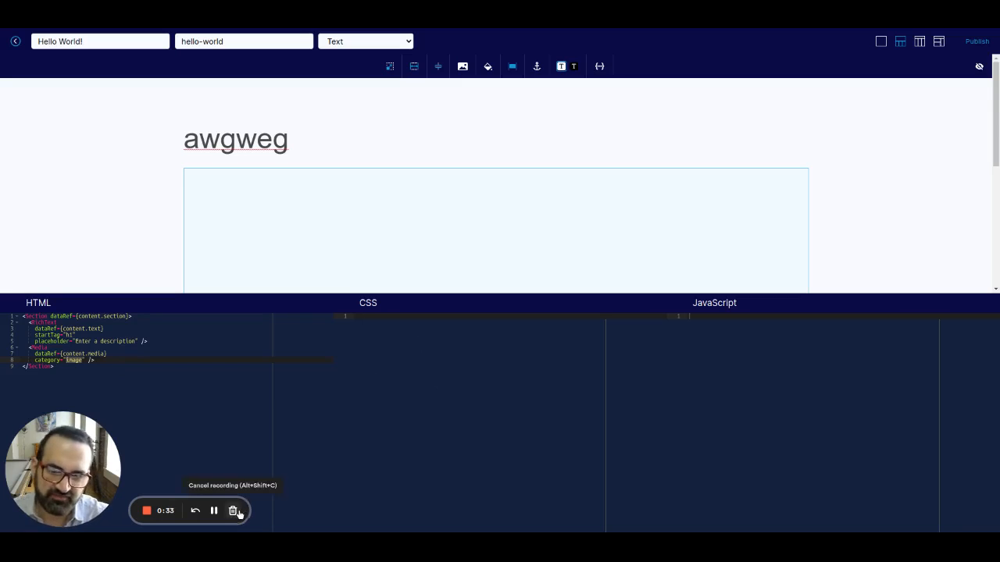
{"action": "mouse_move", "coordinate": [214, 510]}
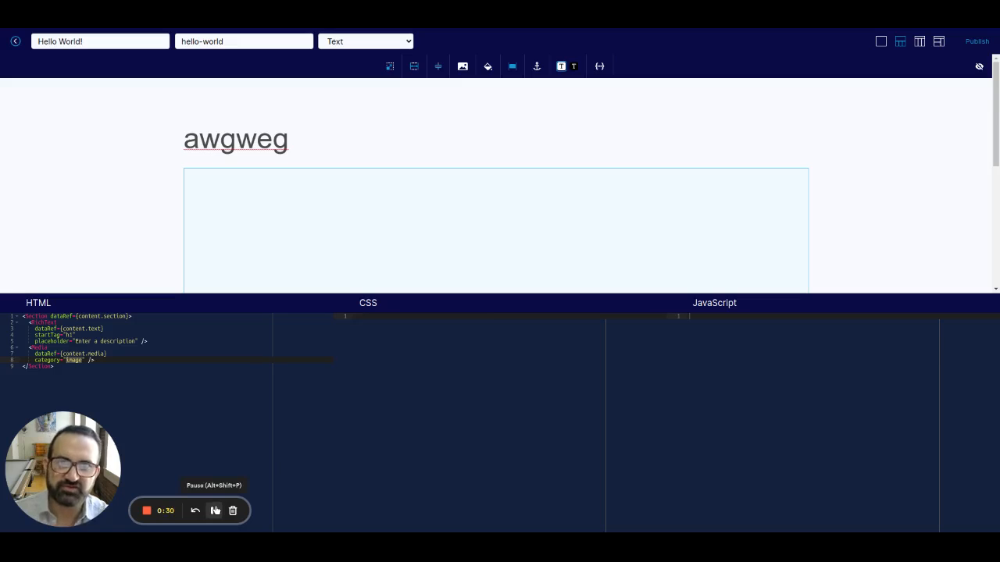
{"action": "left_click", "coordinate": [214, 511]}
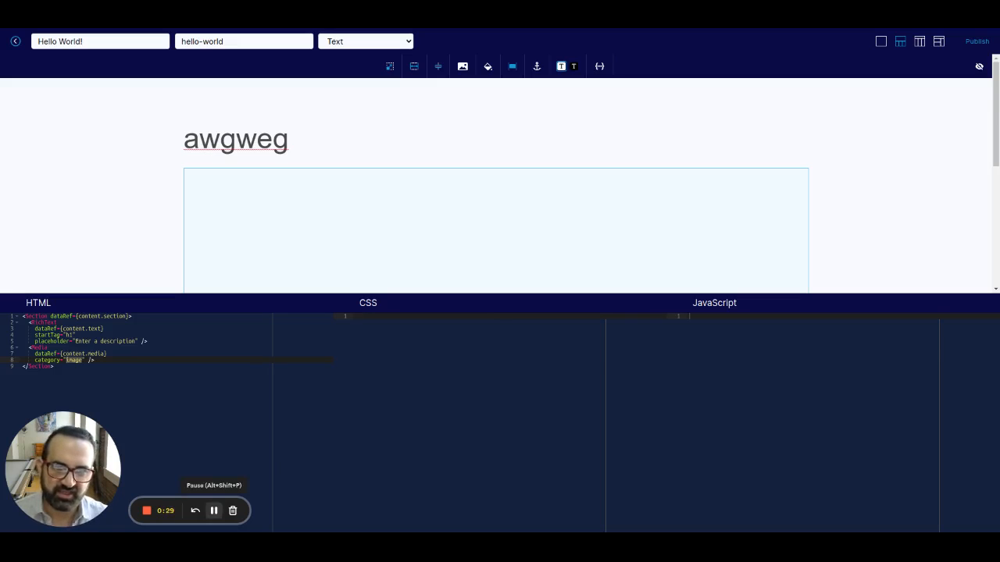